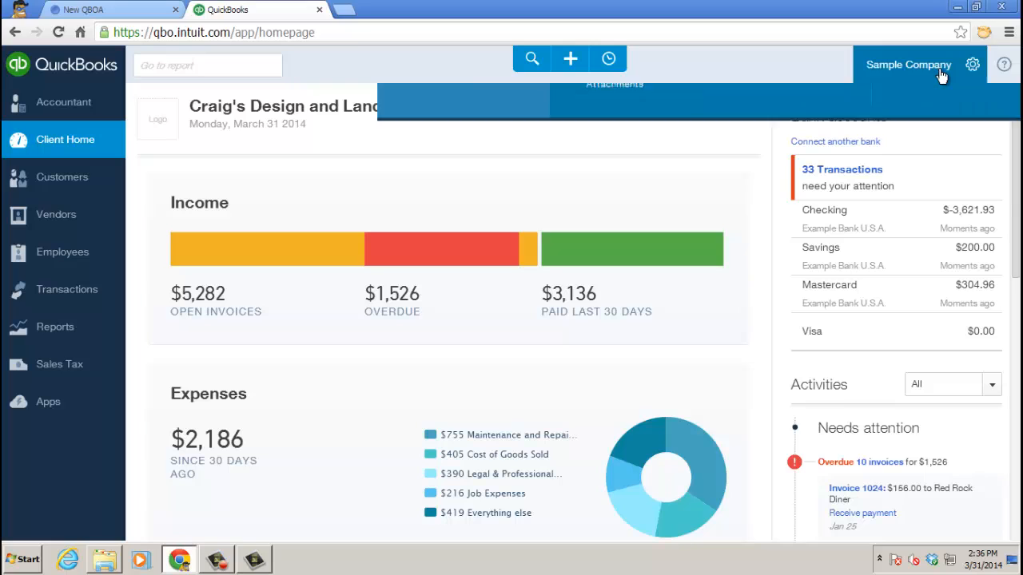
# Open the gear menu beside Sample Company for Craig's Design and Landscaping Services.
pyautogui.click(972, 65)
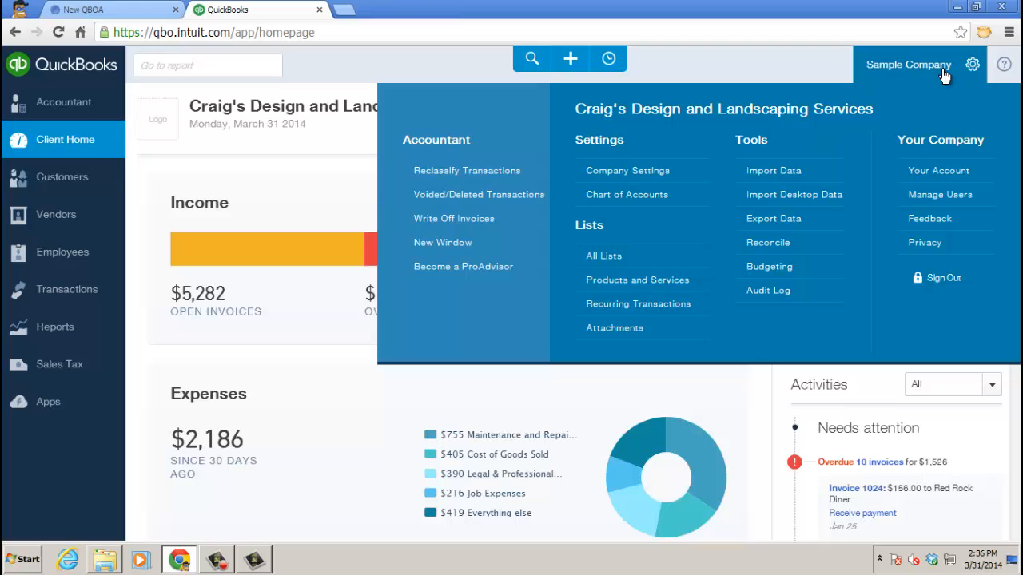
pyautogui.moveTo(772, 170)
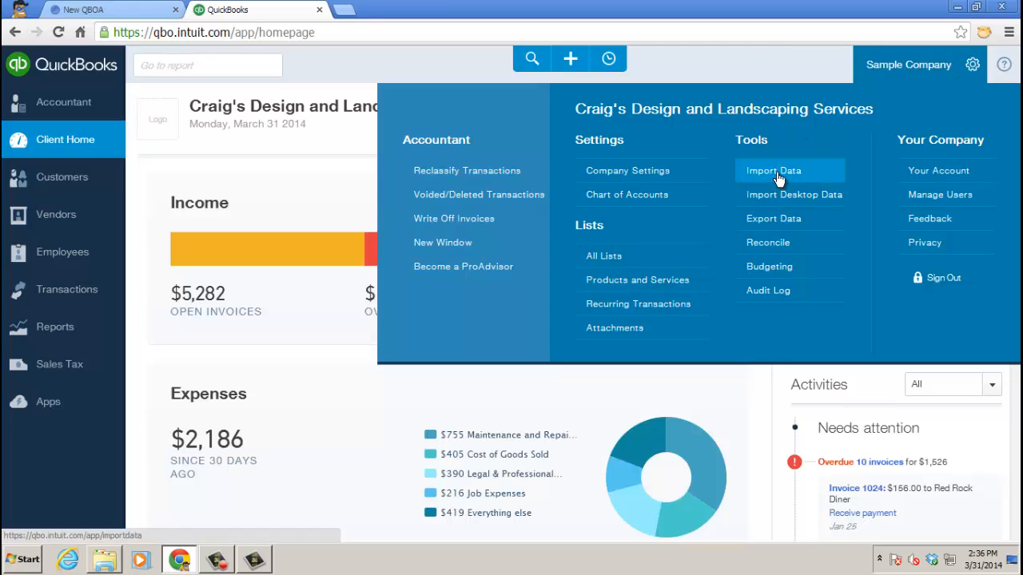
pyautogui.moveTo(773, 218)
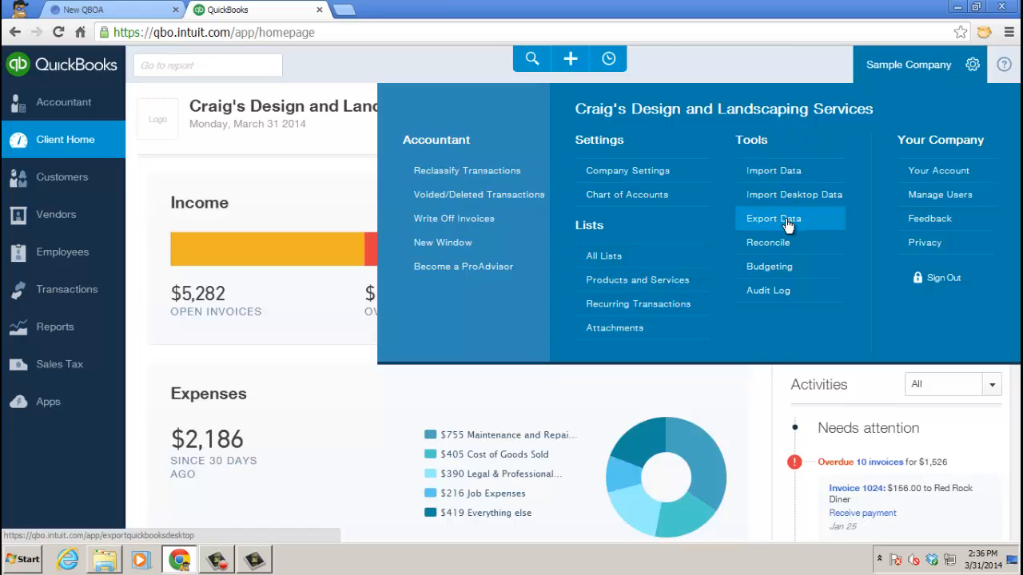
pyautogui.moveTo(794, 194)
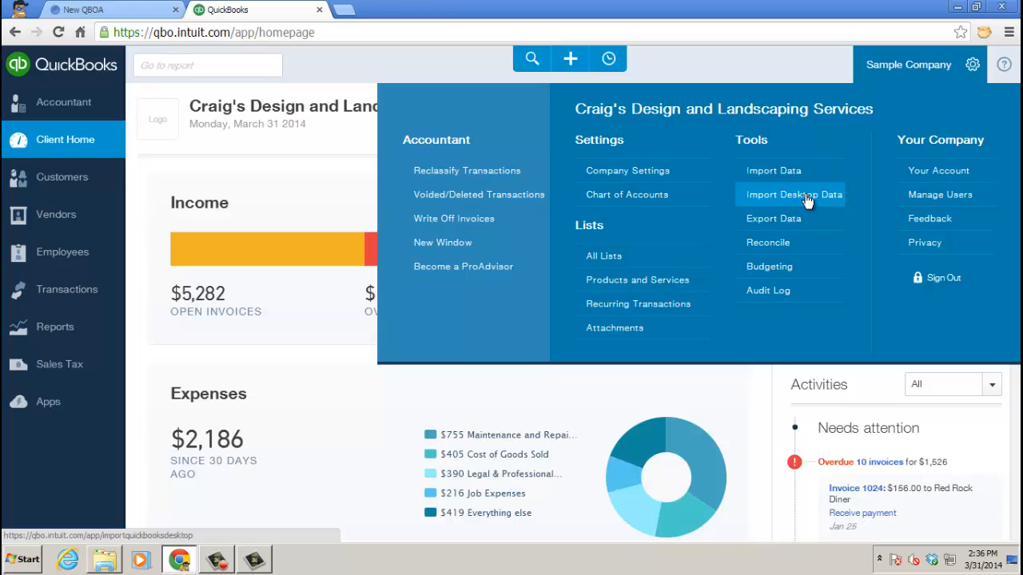
pyautogui.moveTo(773, 170)
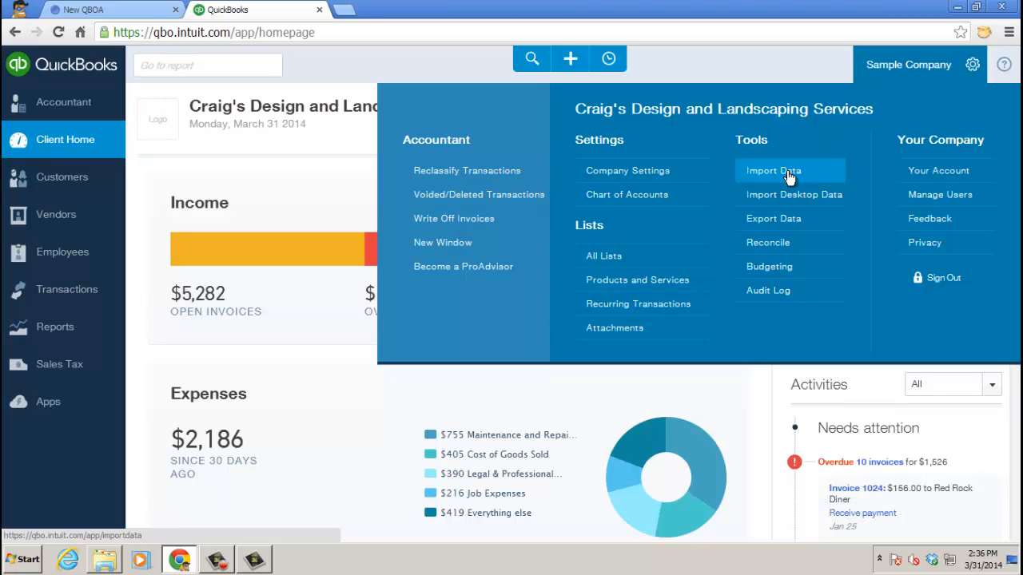
# Open Import Data from the gear menu's Tools section.
pyautogui.click(773, 170)
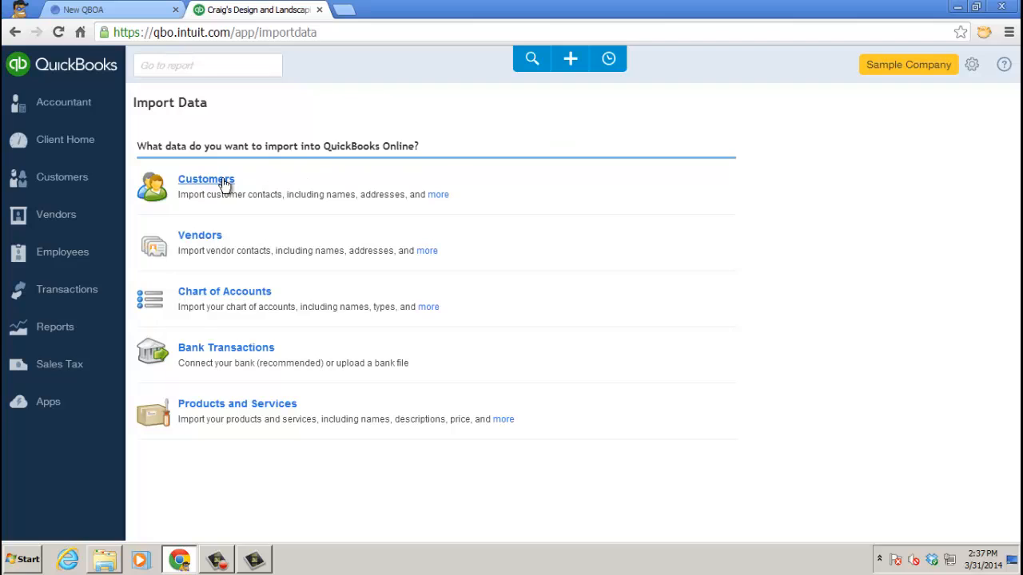
pyautogui.moveTo(266, 408)
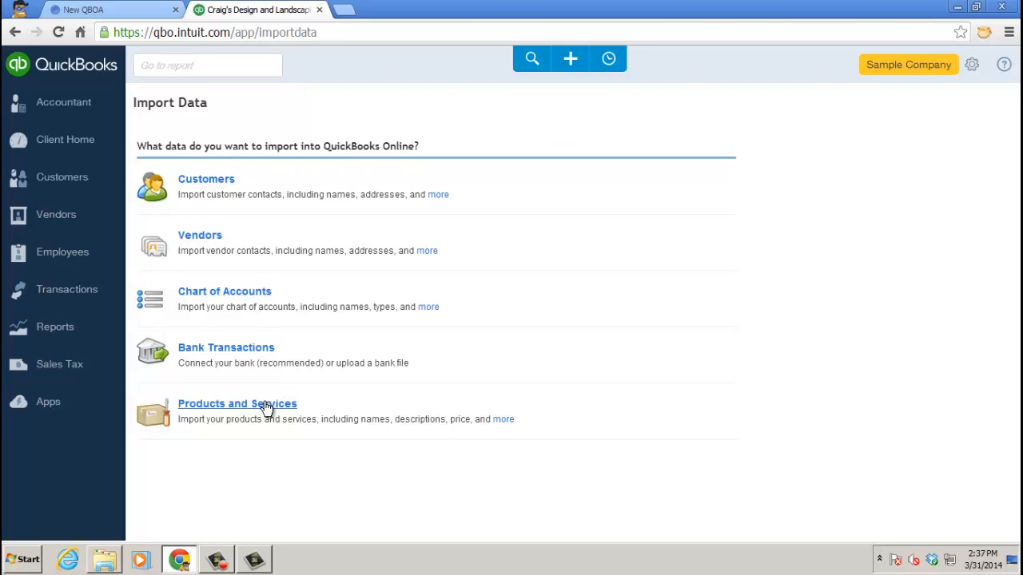
pyautogui.moveTo(445, 370)
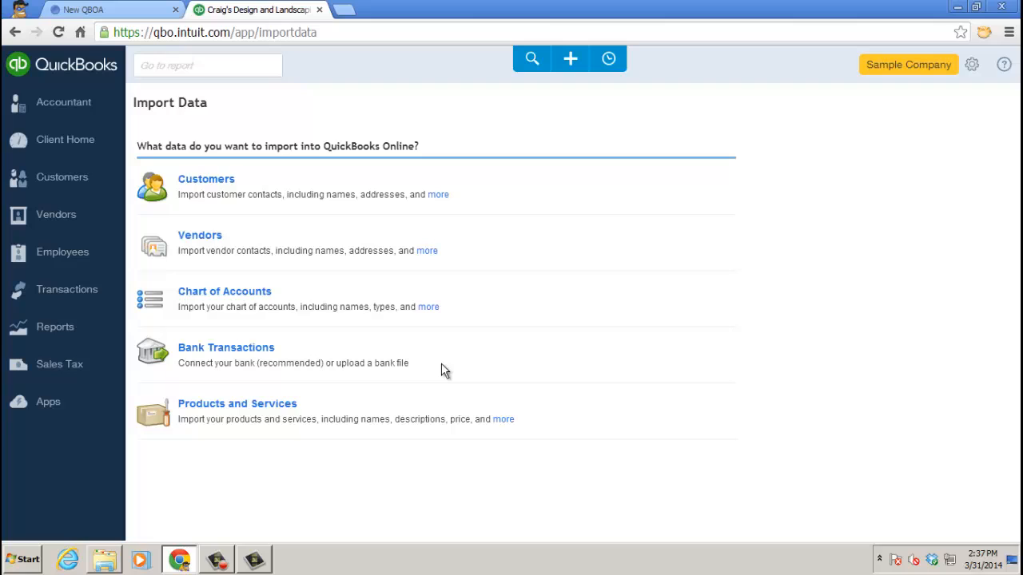
pyautogui.moveTo(238, 403)
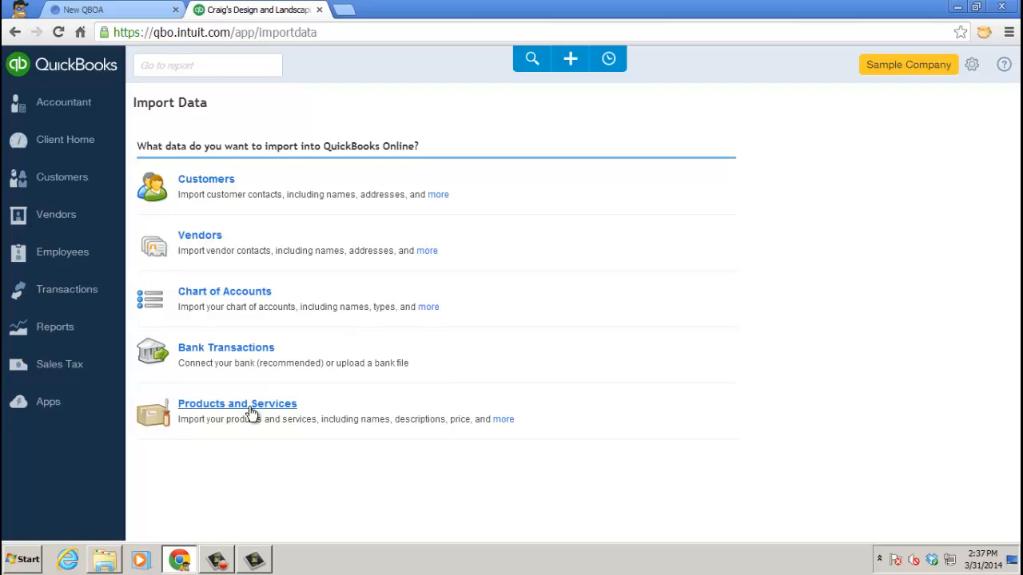
pyautogui.moveTo(226, 182)
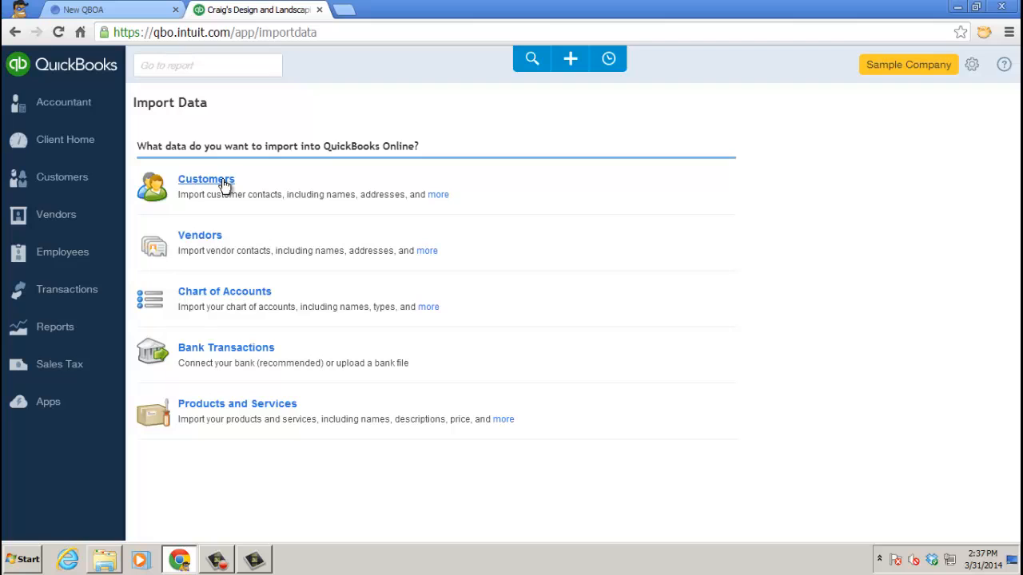
# Choose the Customers import, upload the sample .xls file, and continue to field mapping.
pyautogui.click(206, 179)
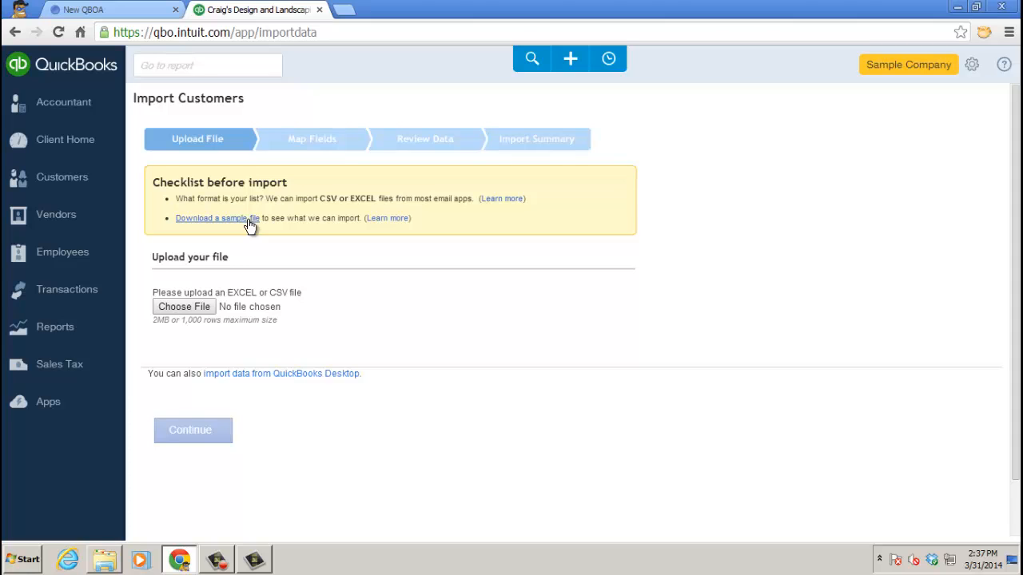
pyautogui.click(183, 307)
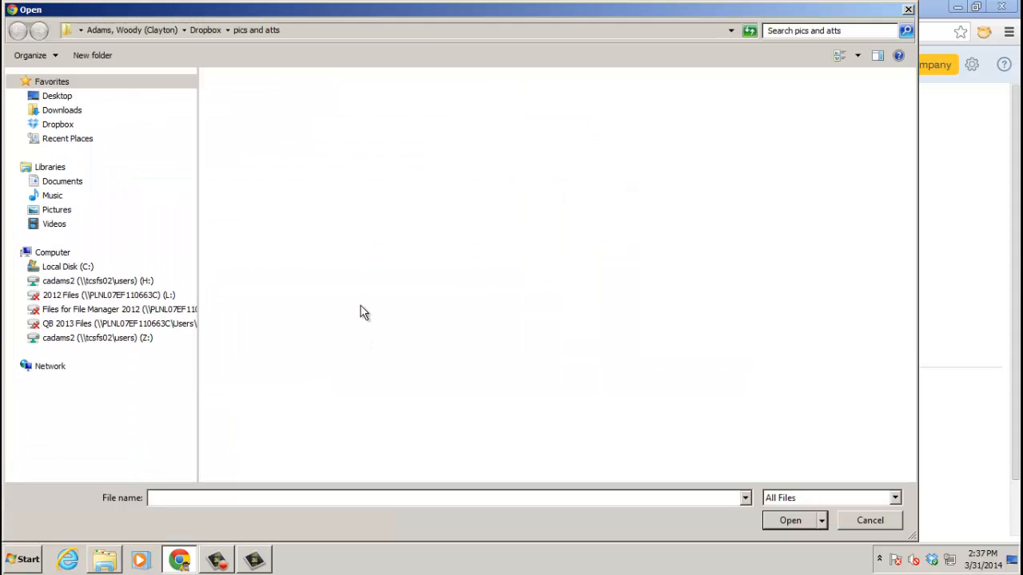
pyautogui.click(57, 95)
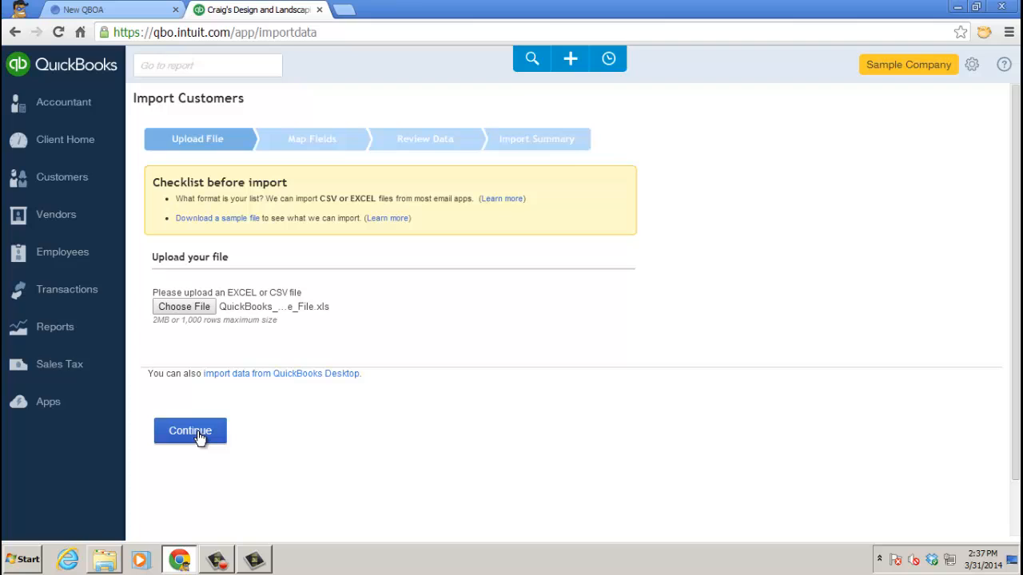
pyautogui.click(190, 431)
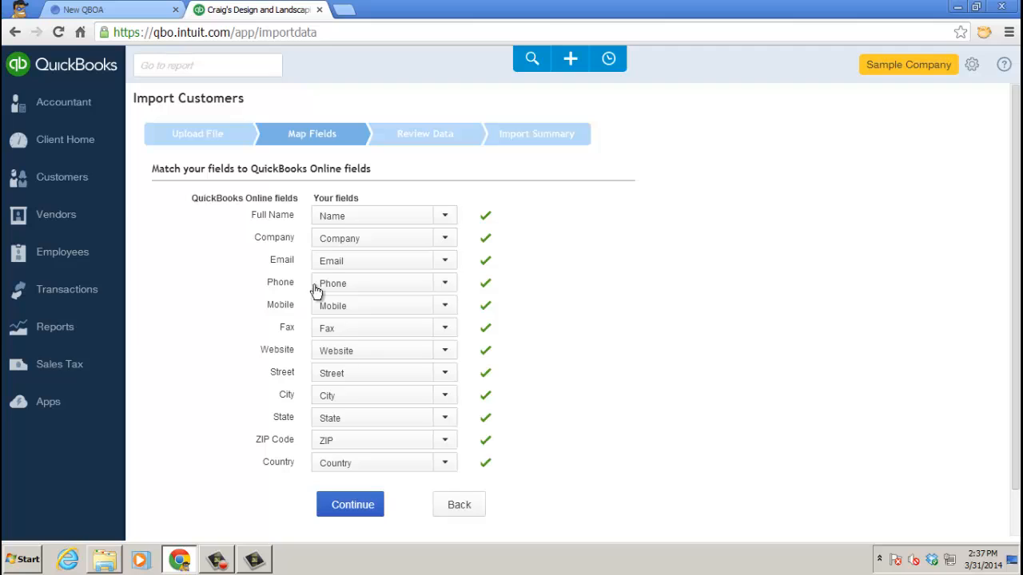
pyautogui.moveTo(301, 280)
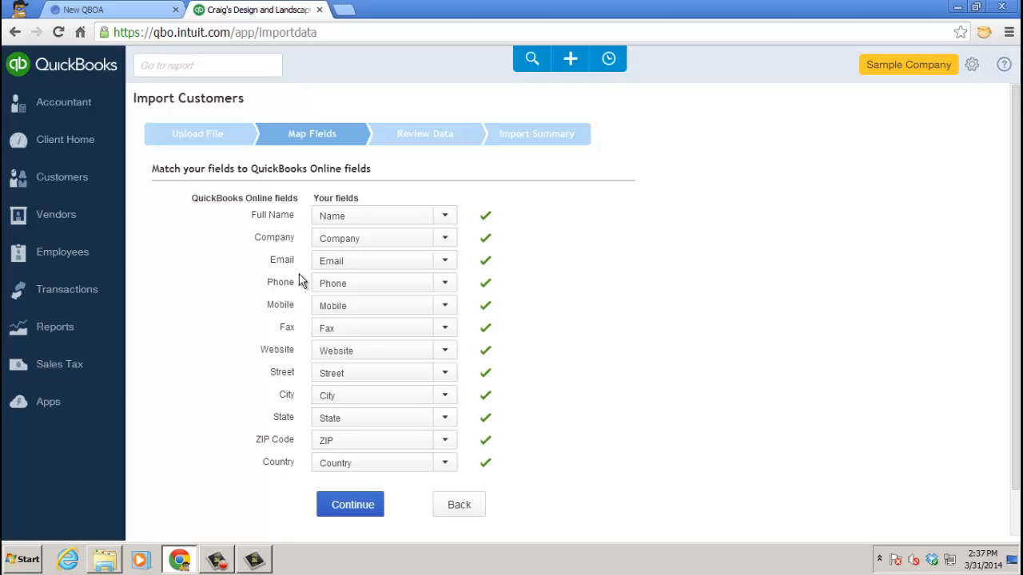
pyautogui.moveTo(489, 234)
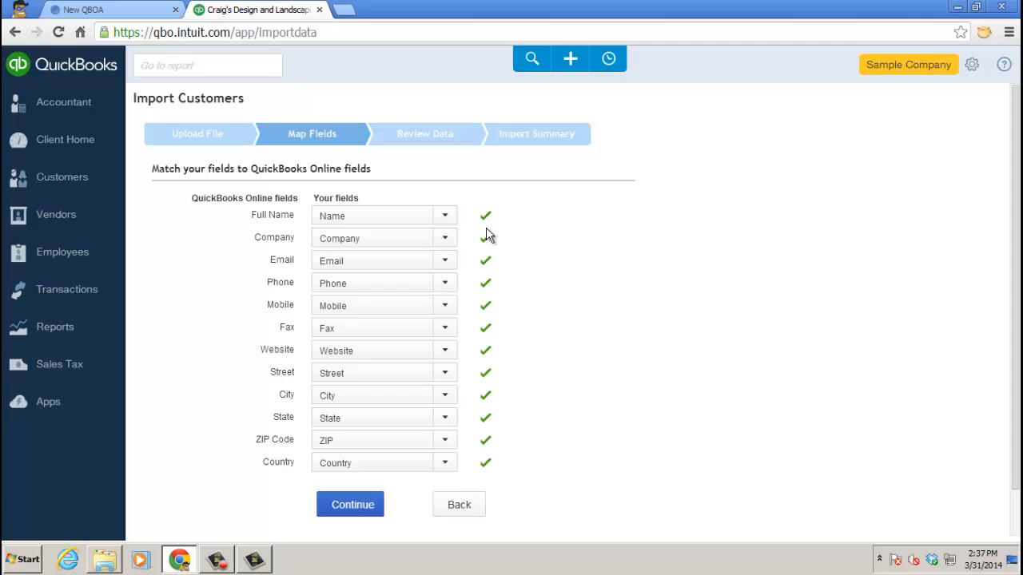
# Check the Map Fields dropdowns so each spreadsheet column matches its QuickBooks customer field.
pyautogui.click(445, 216)
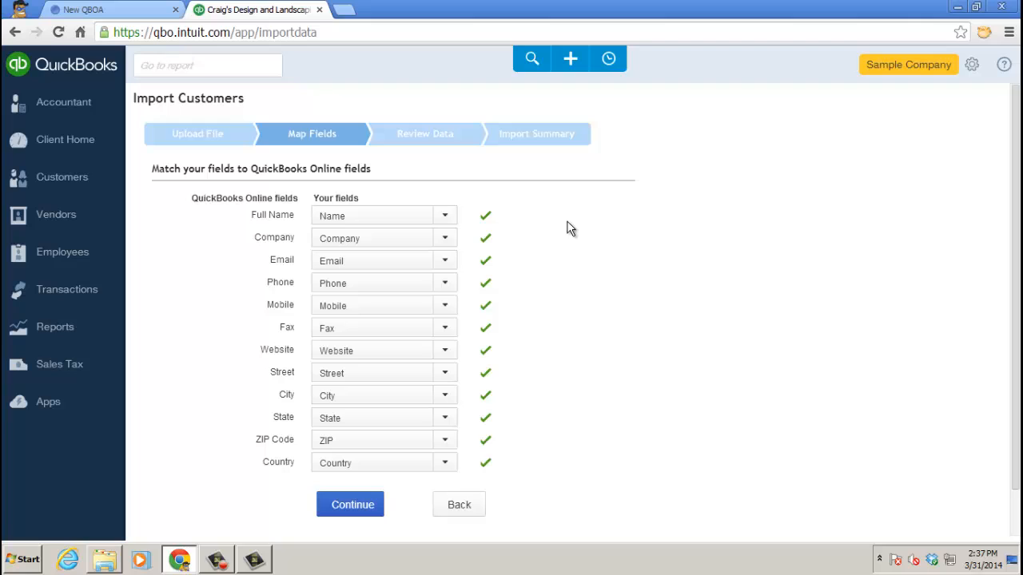
pyautogui.moveTo(445, 244)
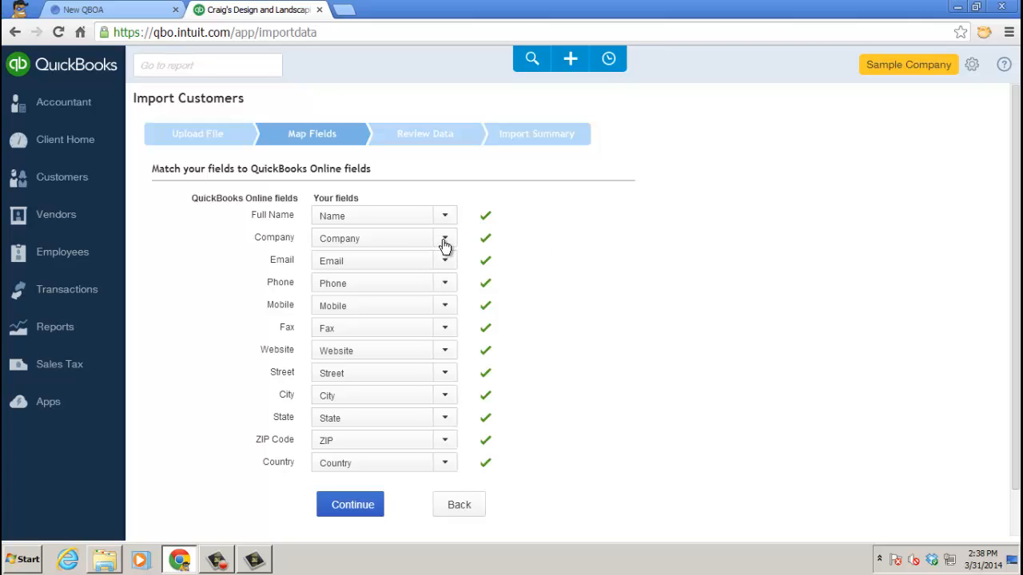
pyautogui.moveTo(639, 239)
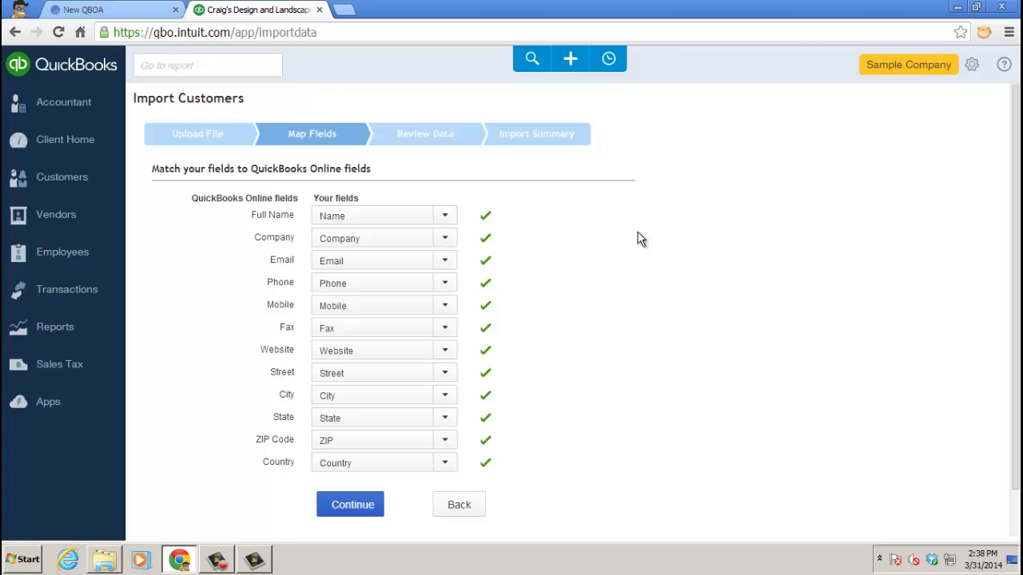
pyautogui.moveTo(279, 199)
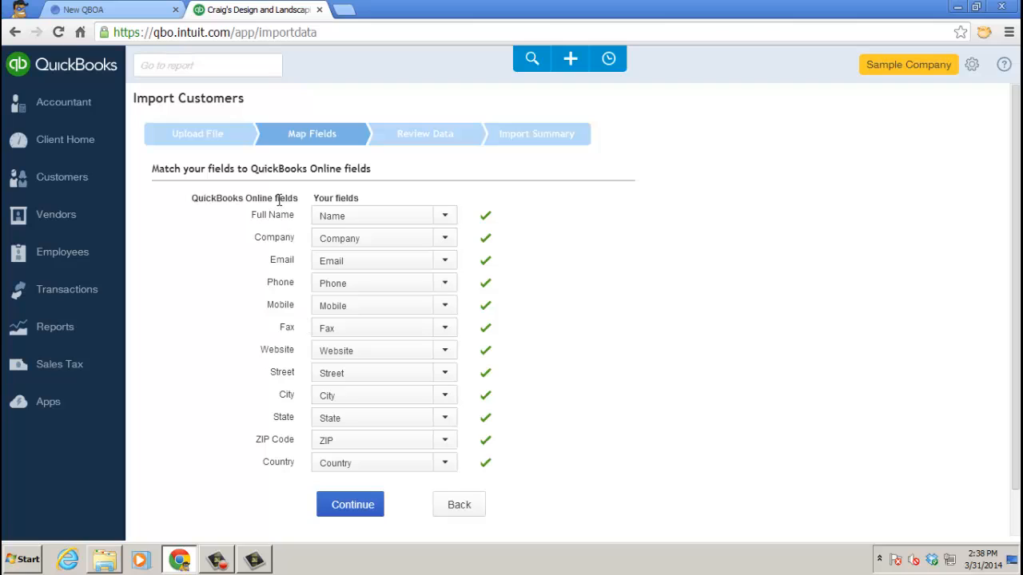
pyautogui.moveTo(268, 456)
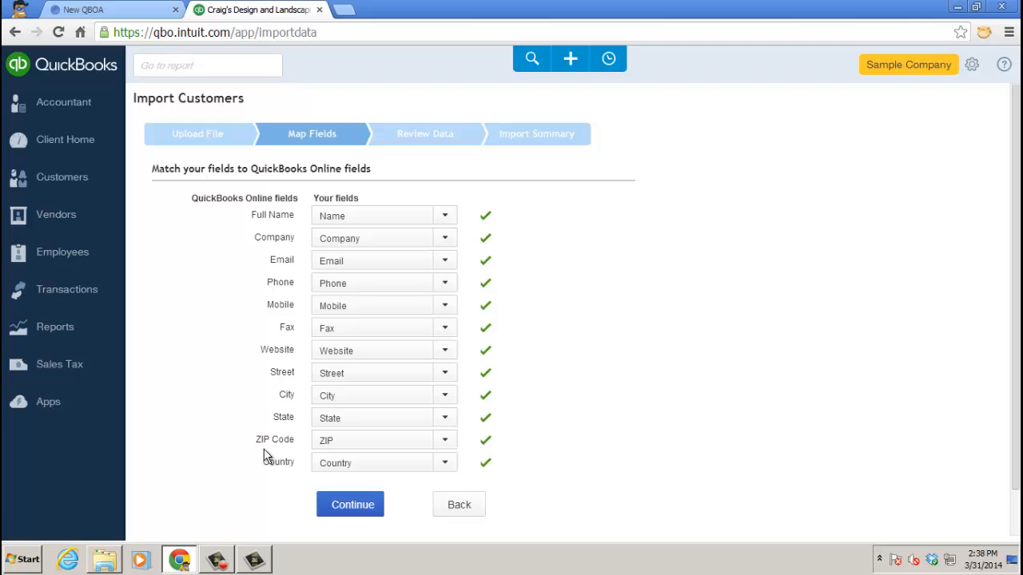
pyautogui.moveTo(399, 218)
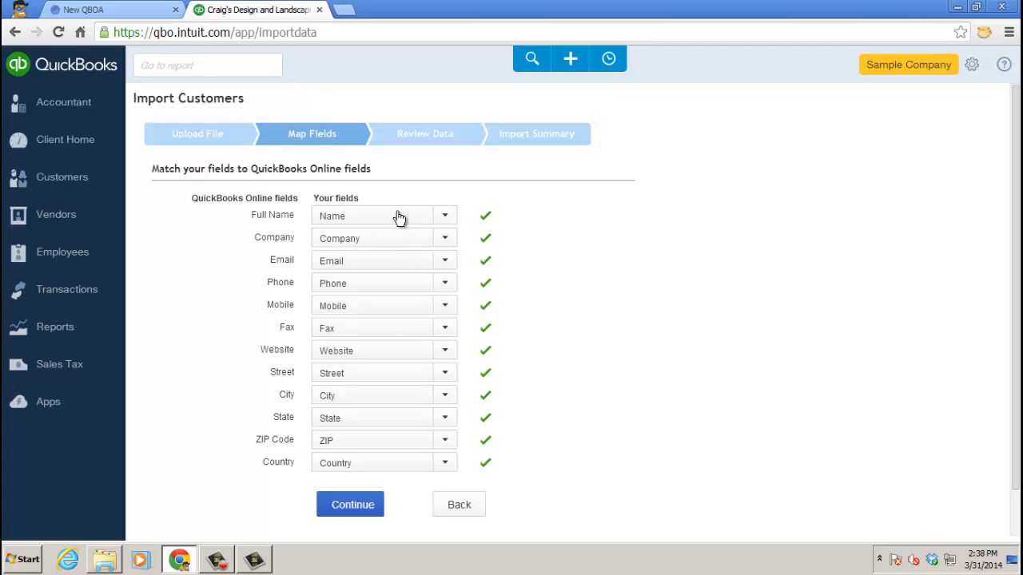
pyautogui.moveTo(375, 479)
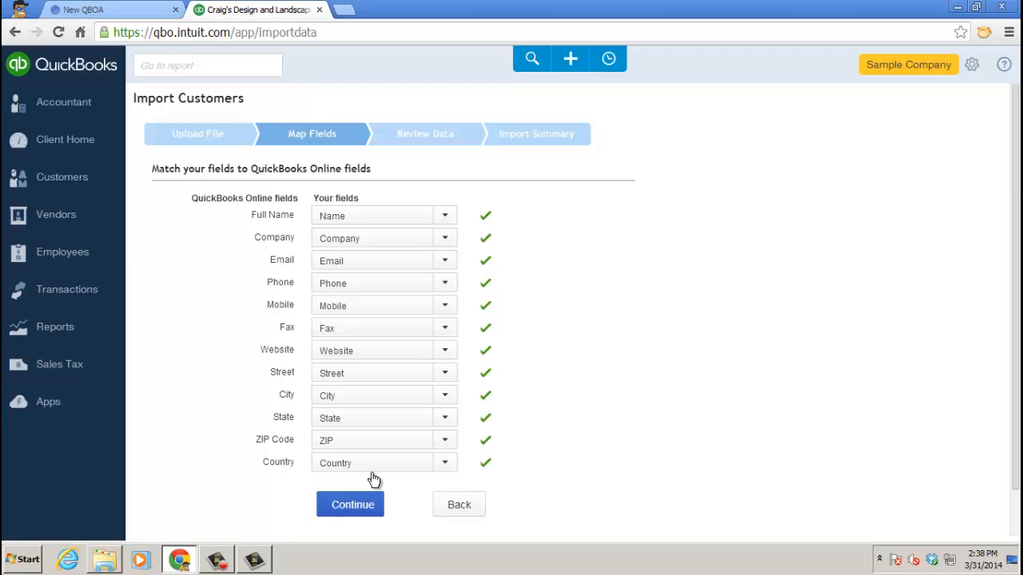
# Review the 10 uploaded customers and uncheck the 'All data is for sample' row.
pyautogui.click(352, 504)
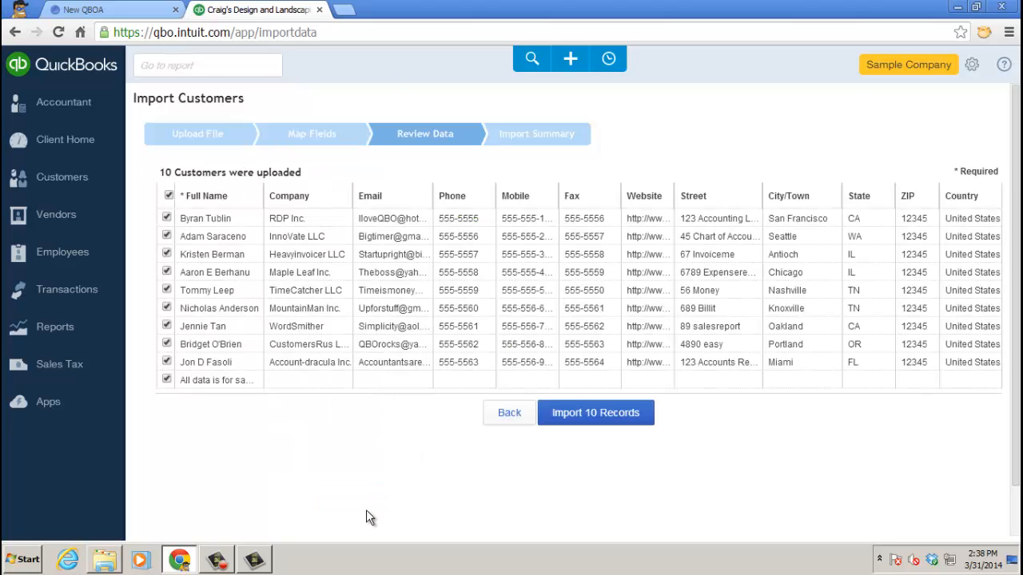
pyautogui.moveTo(378, 512)
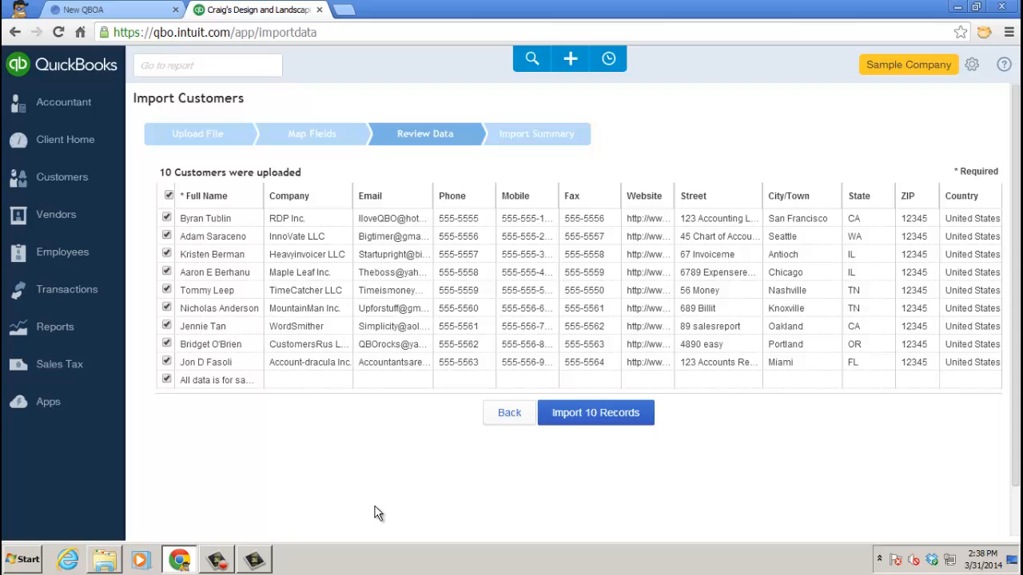
pyautogui.click(167, 380)
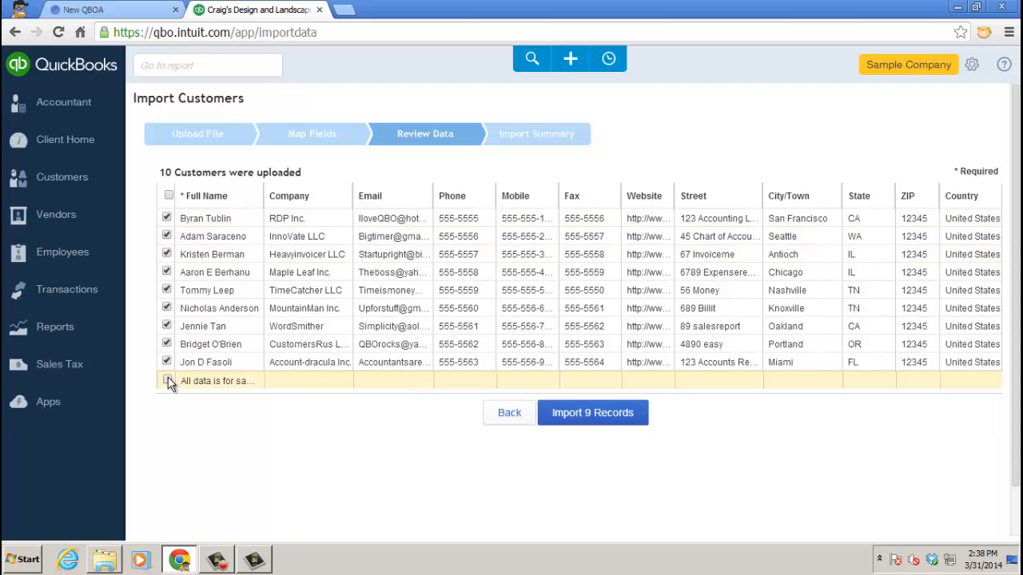
pyautogui.click(167, 381)
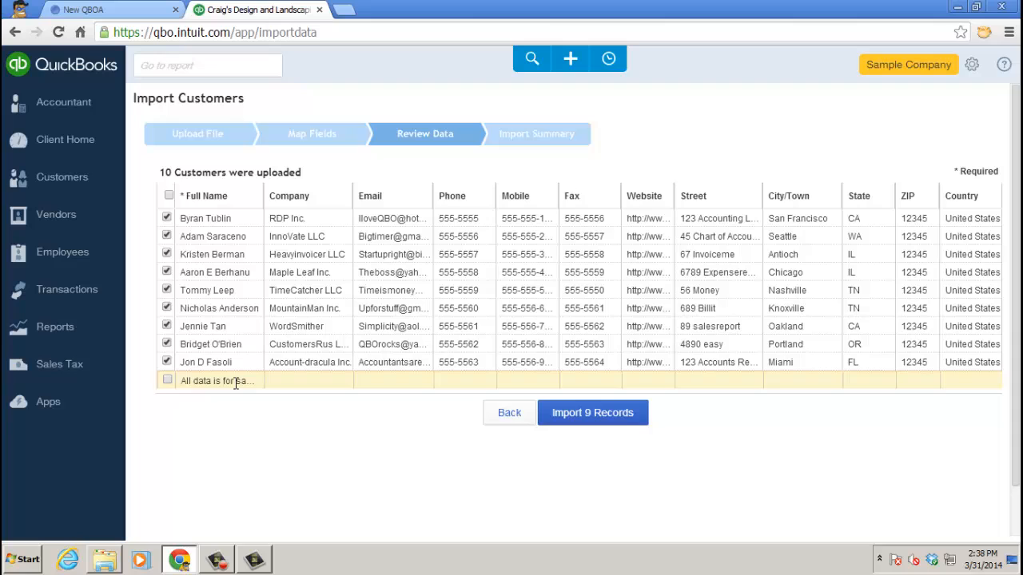
pyautogui.moveTo(592, 413)
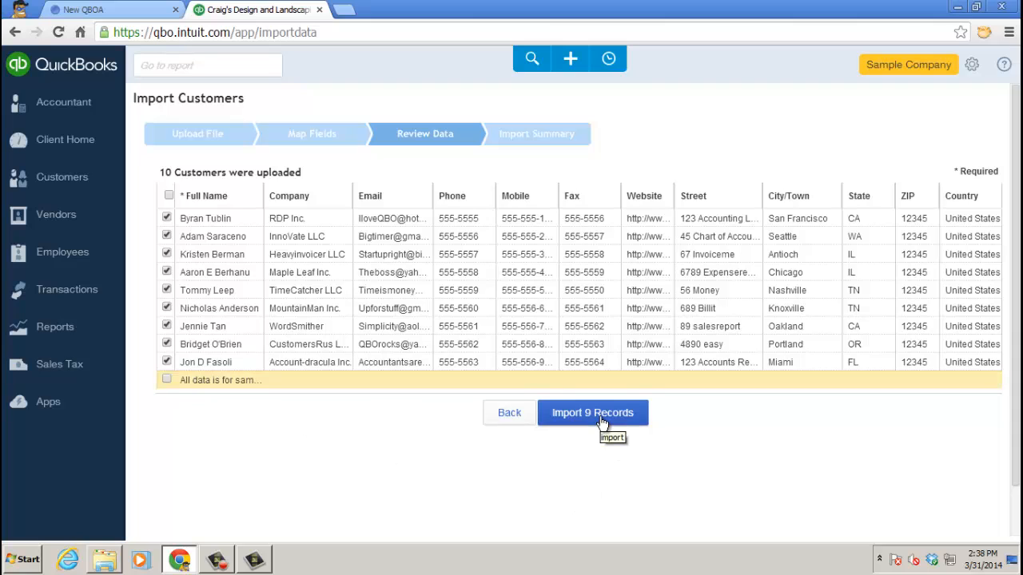
# Import the 9 records and confirm, reaching the 9 contacts imported summary.
pyautogui.click(592, 413)
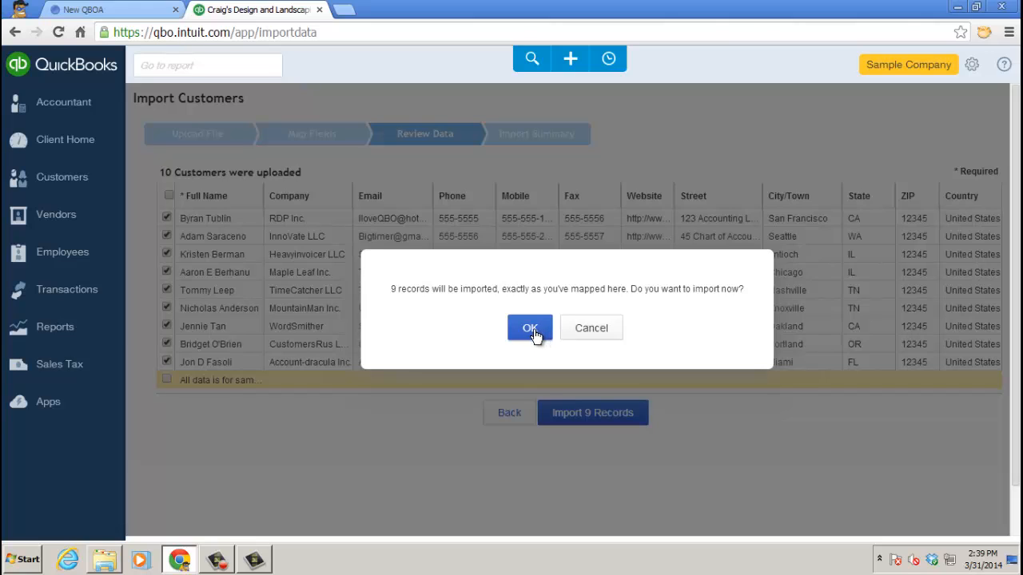
pyautogui.click(530, 327)
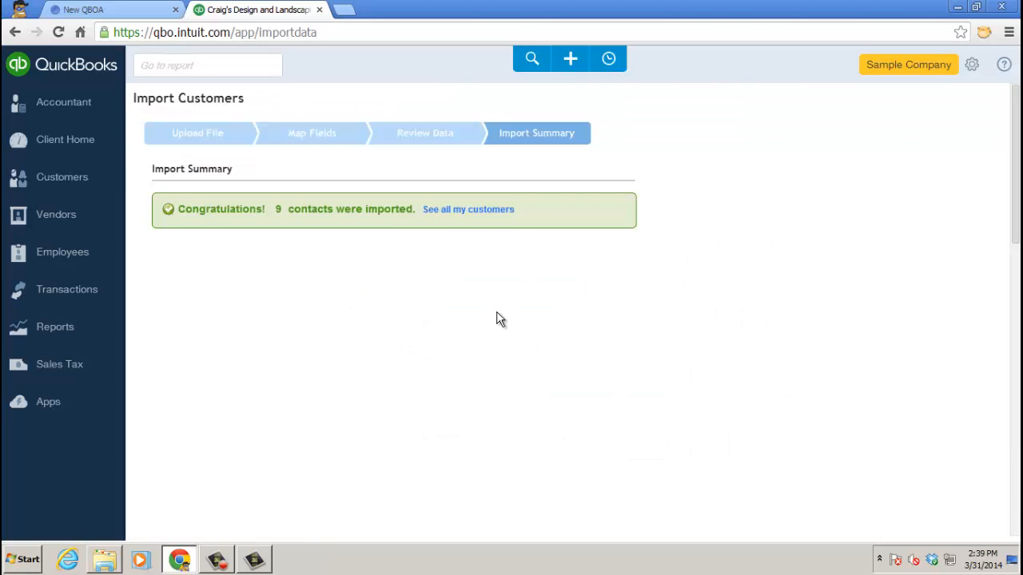
pyautogui.moveTo(469, 209)
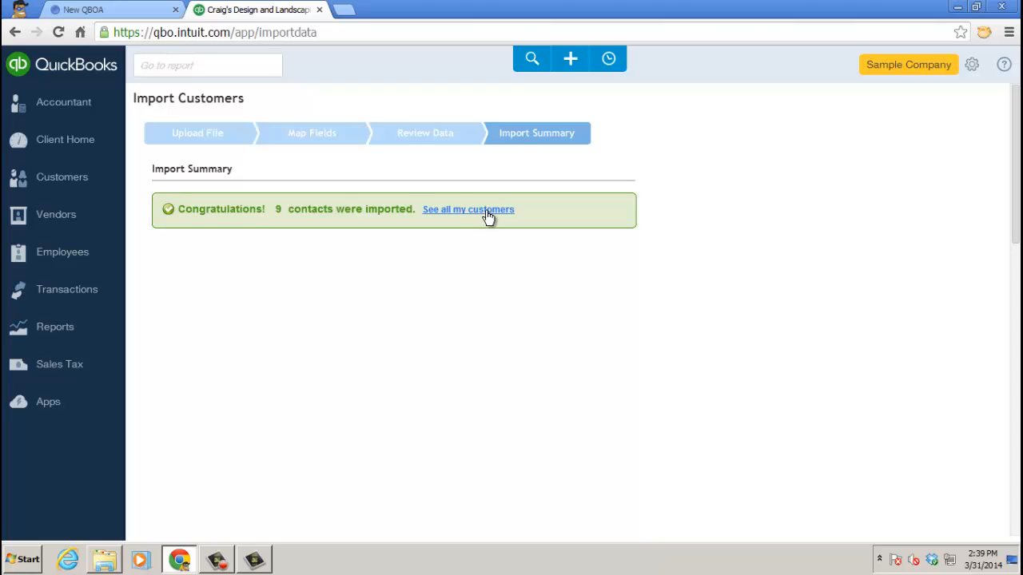
# View the imported customers in the Customers list, then reopen Import Data from the gear menu.
pyautogui.click(468, 209)
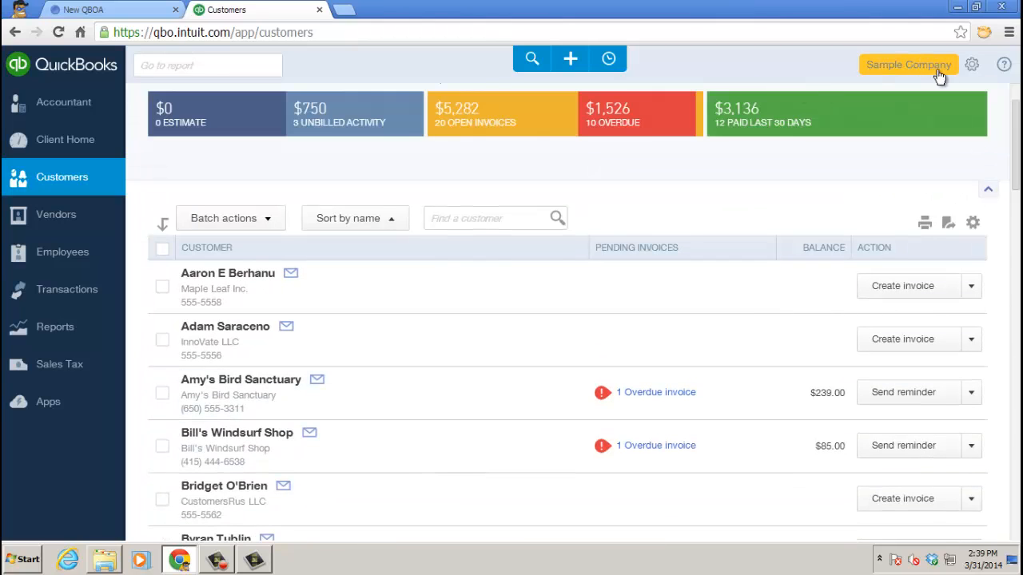
pyautogui.click(971, 64)
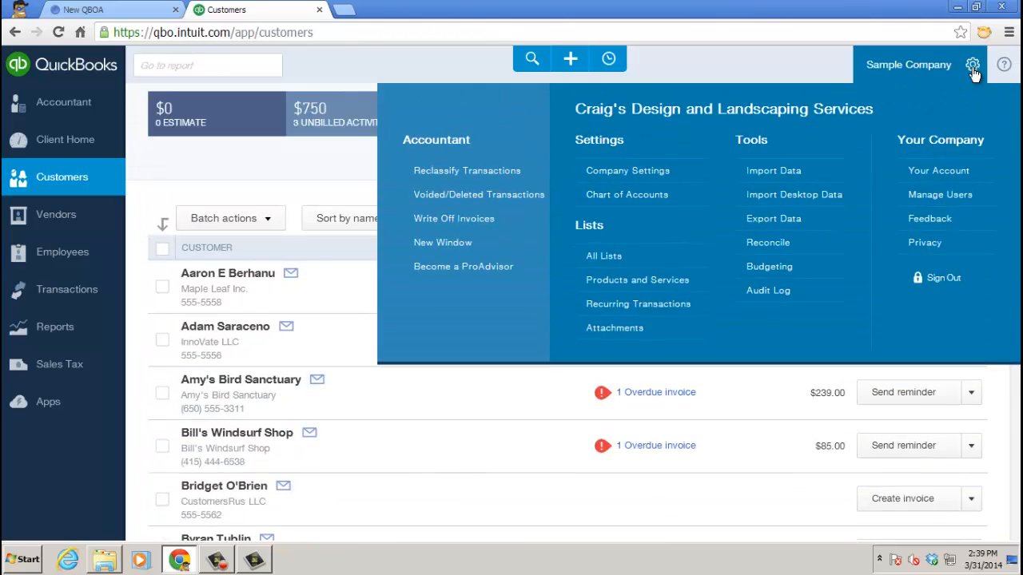
pyautogui.moveTo(923, 71)
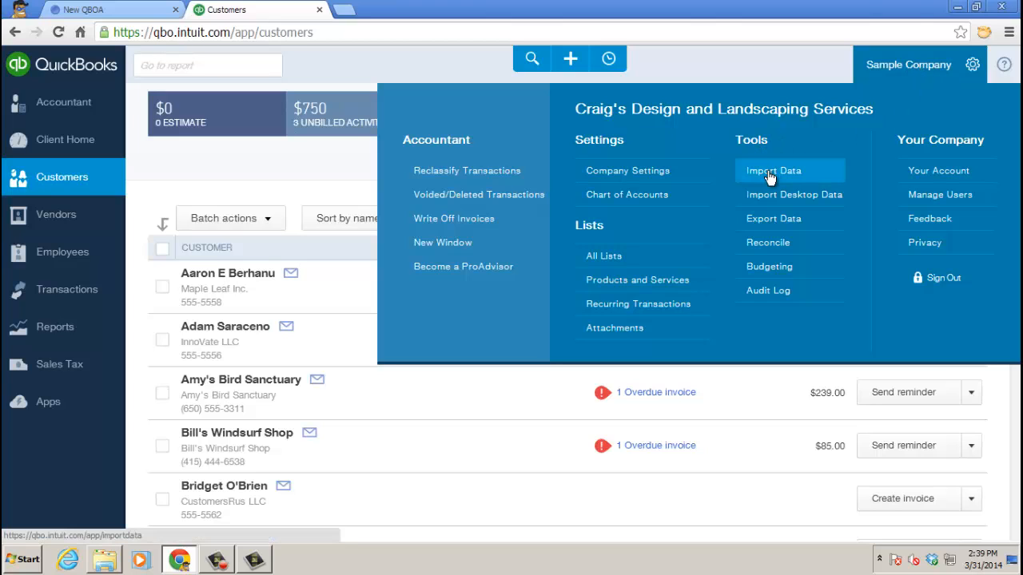
pyautogui.click(772, 170)
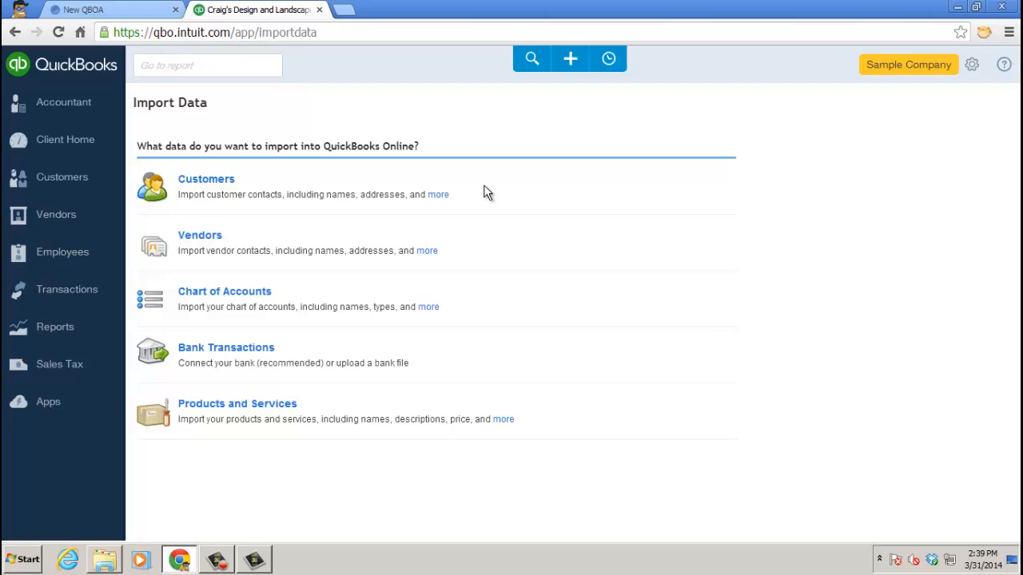